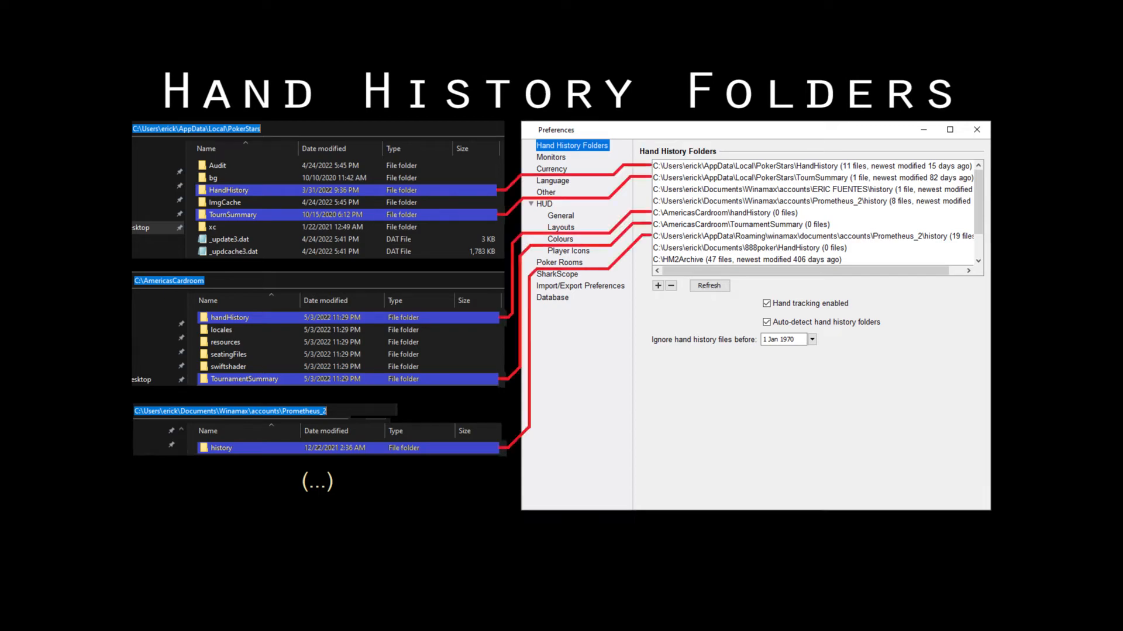
Step: Show the Recent Tournaments results for the SharkScope-synced player from the sidebar
{"action": "left_click", "coordinate": [505, 259]}
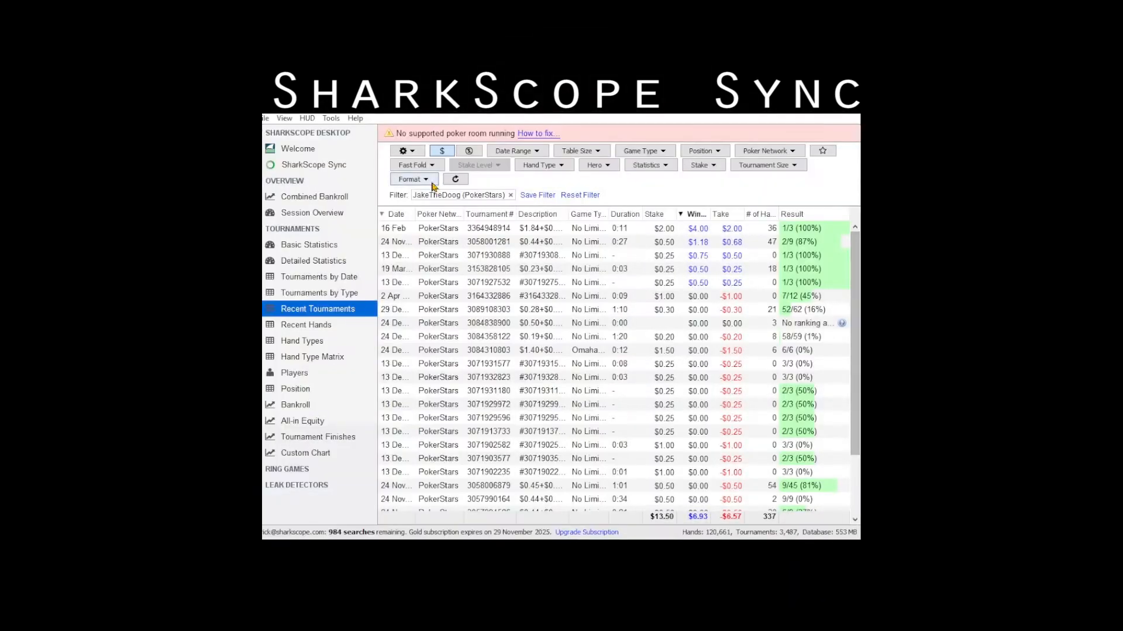
{"action": "left_click", "coordinate": [412, 179]}
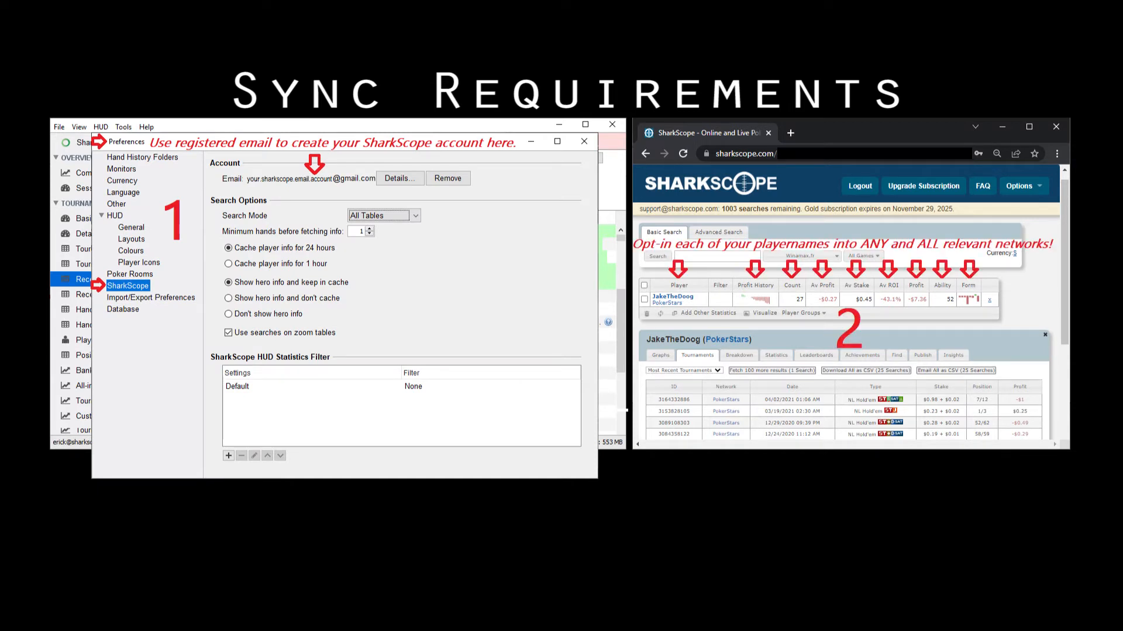
Step: Review the SharkScope account settings, then the tracked Hand History Folders list in Preferences
{"action": "left_click", "coordinate": [143, 156]}
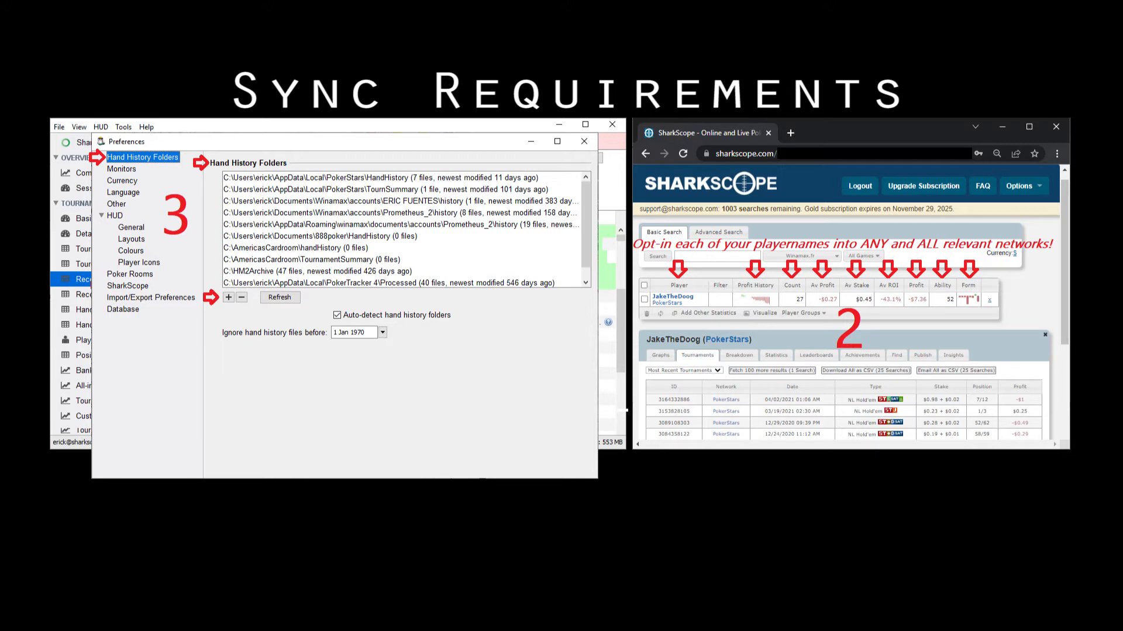
{"action": "left_click", "coordinate": [128, 286]}
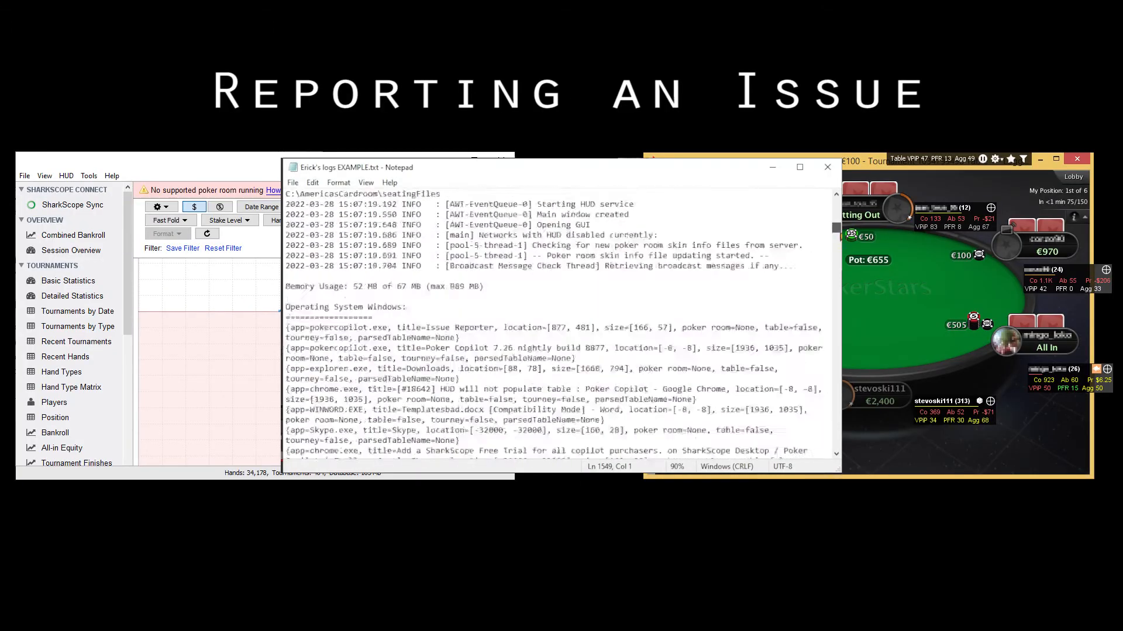
Step: Scroll the log file from the startup entries down to the installed applications list
{"action": "scroll", "scroll_direction": "down", "scroll_amount": 3}
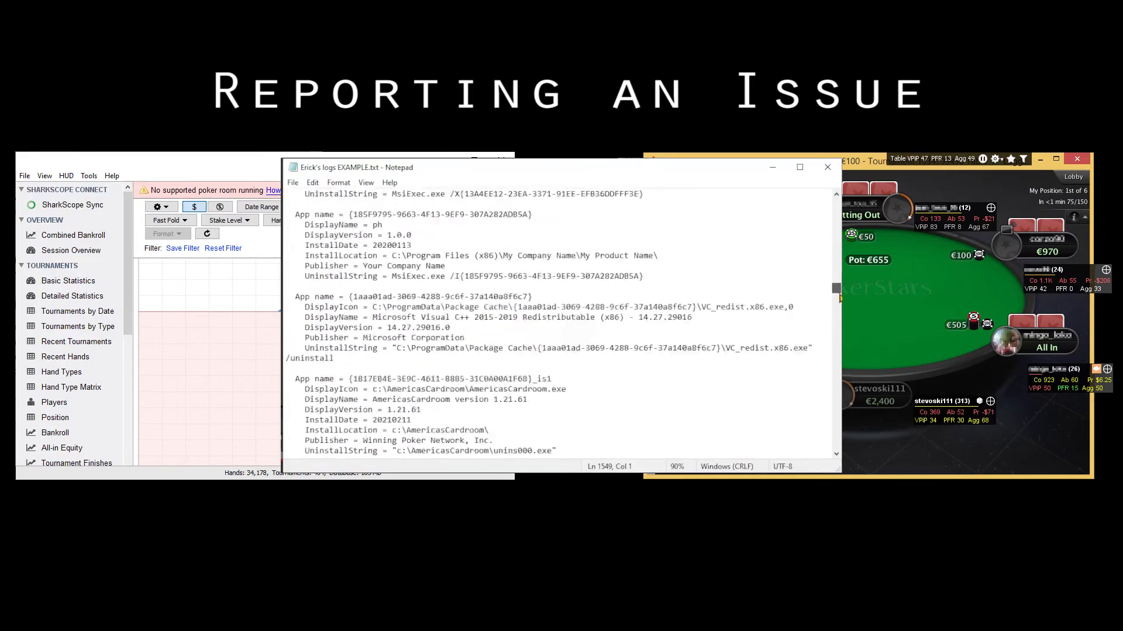
{"action": "scroll", "scroll_direction": "down", "scroll_amount": 3}
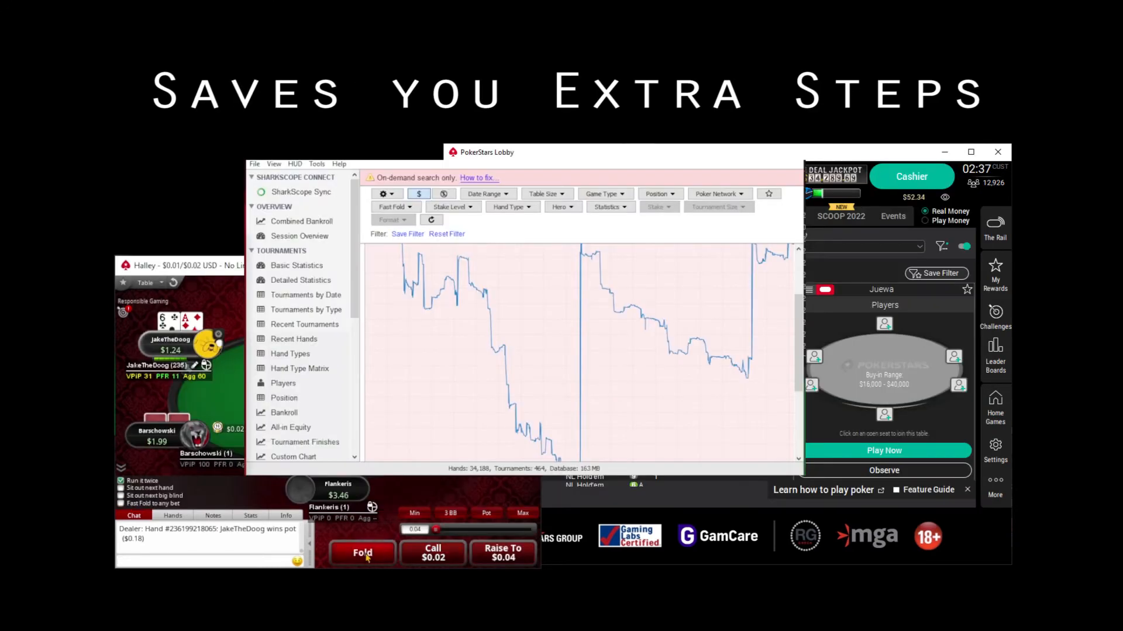
Step: Submit an issue report via Help > Report an Issue with a detailed problem description, then acknowledge the confirmation
{"action": "left_click", "coordinate": [338, 164]}
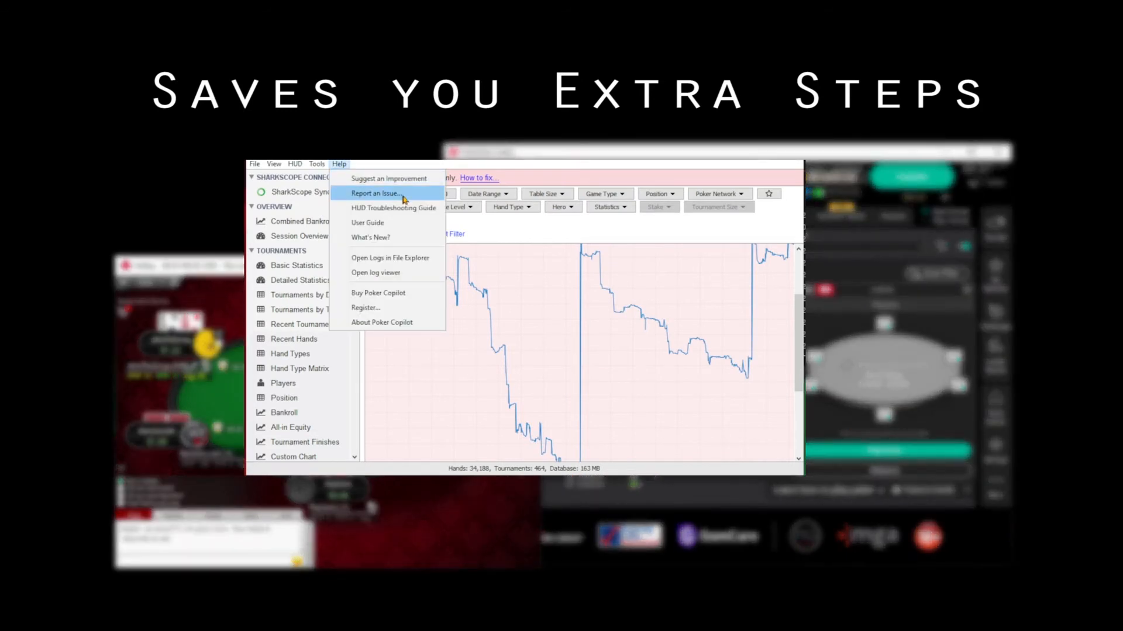
{"action": "left_click", "coordinate": [376, 193]}
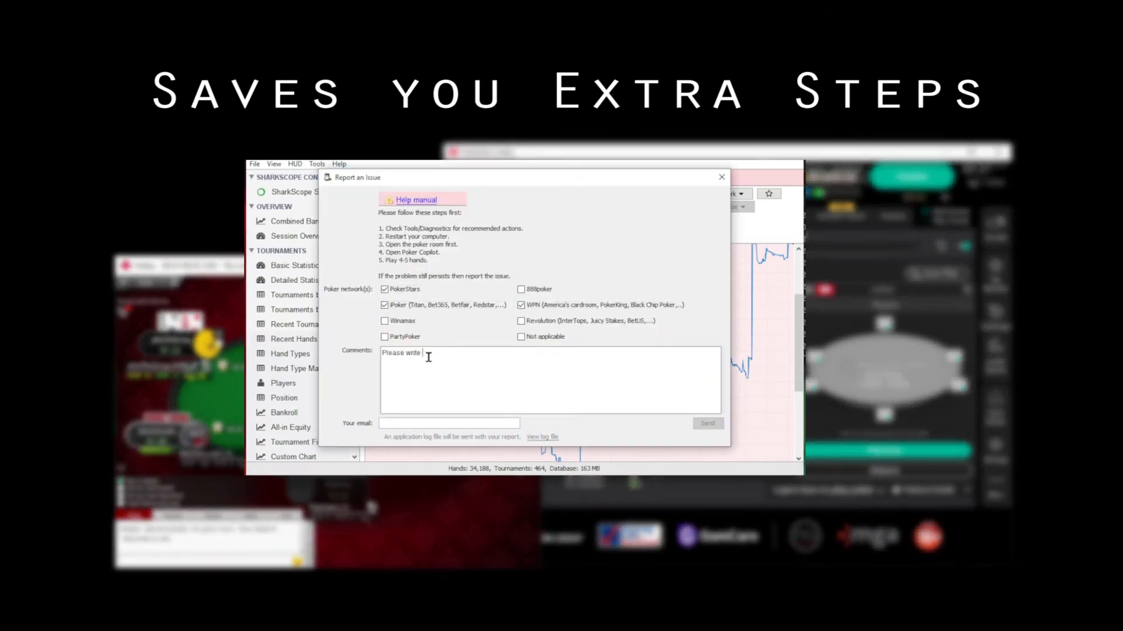
{"action": "type", "text": "Please write in detail the issue experienced. Add screenshots in your email reply if needed."}
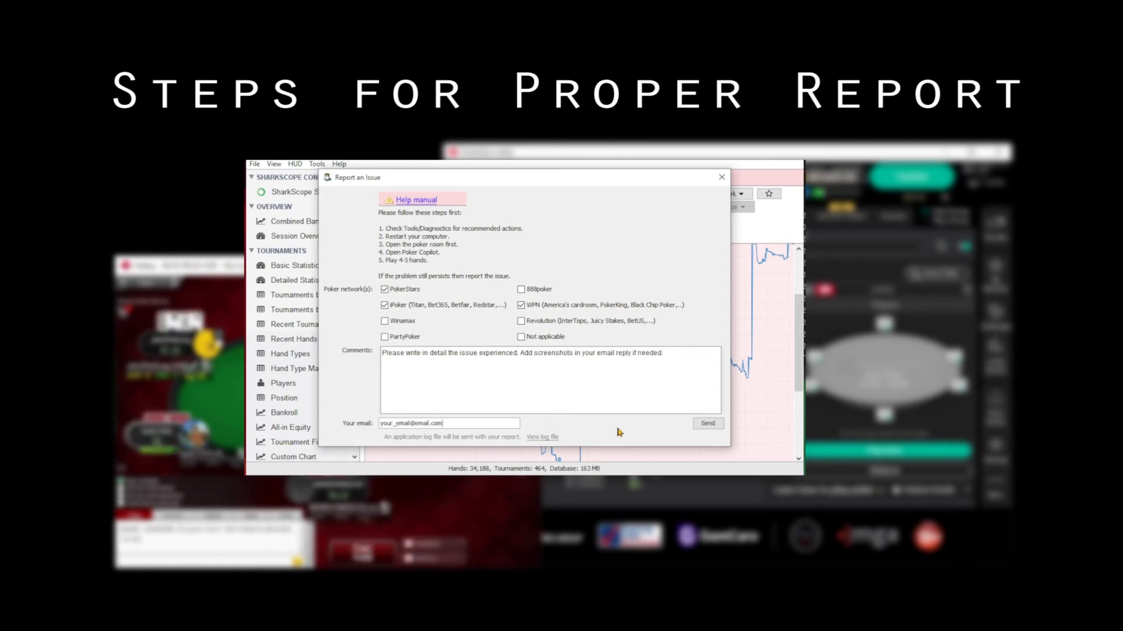
{"action": "left_click", "coordinate": [708, 423]}
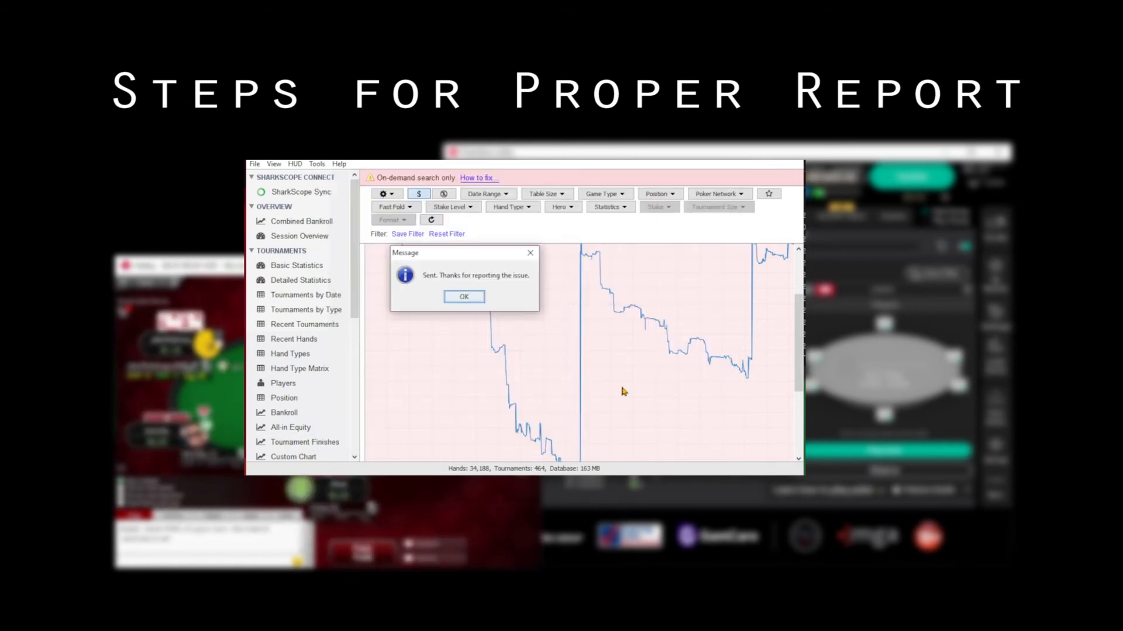
{"action": "left_click", "coordinate": [464, 297]}
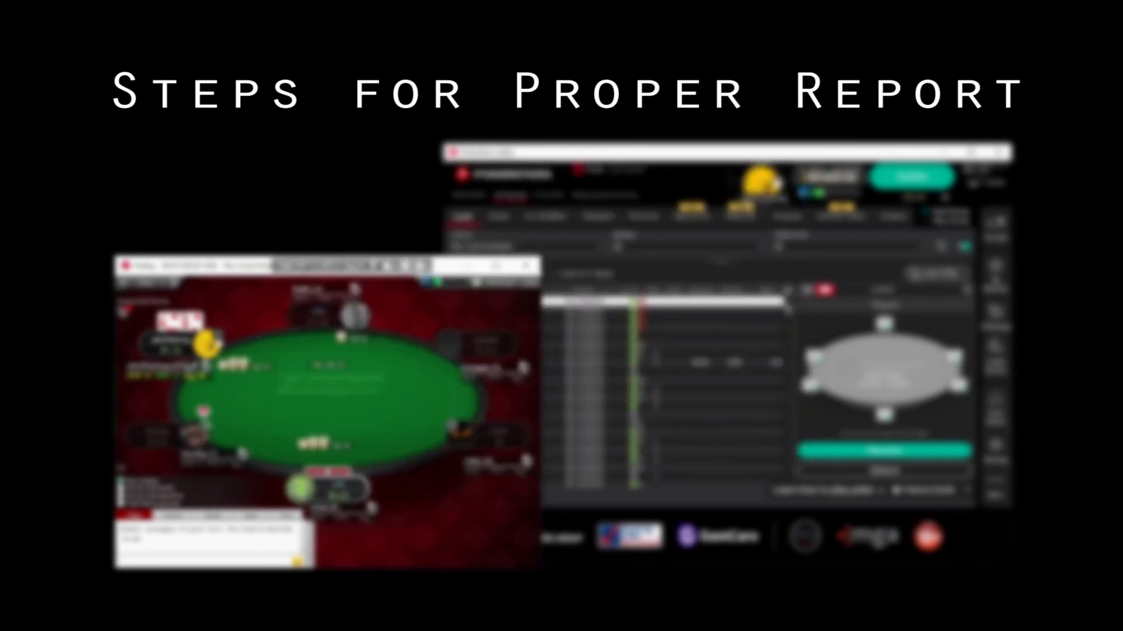